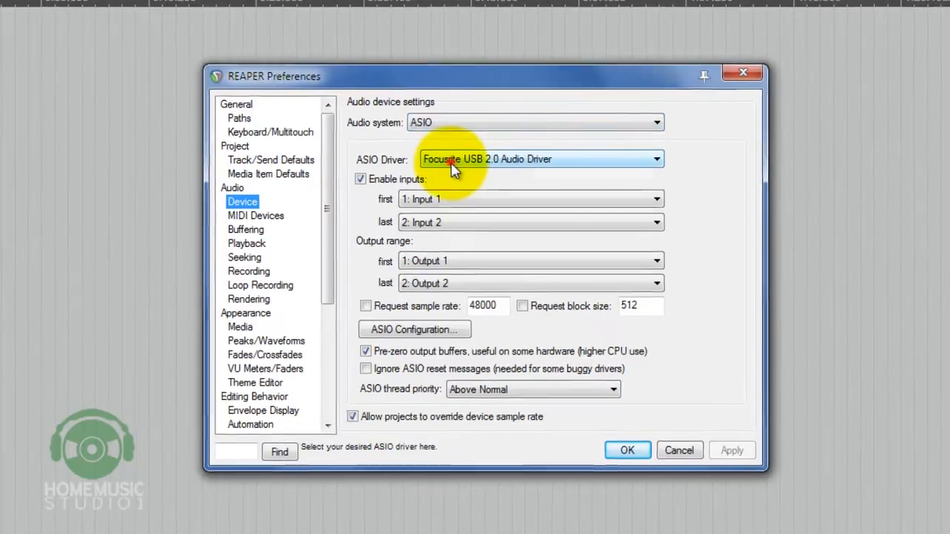
Start playback of the DemoElectricGuitar.wav item on the track
{"action": "left_click", "coordinate": [627, 451]}
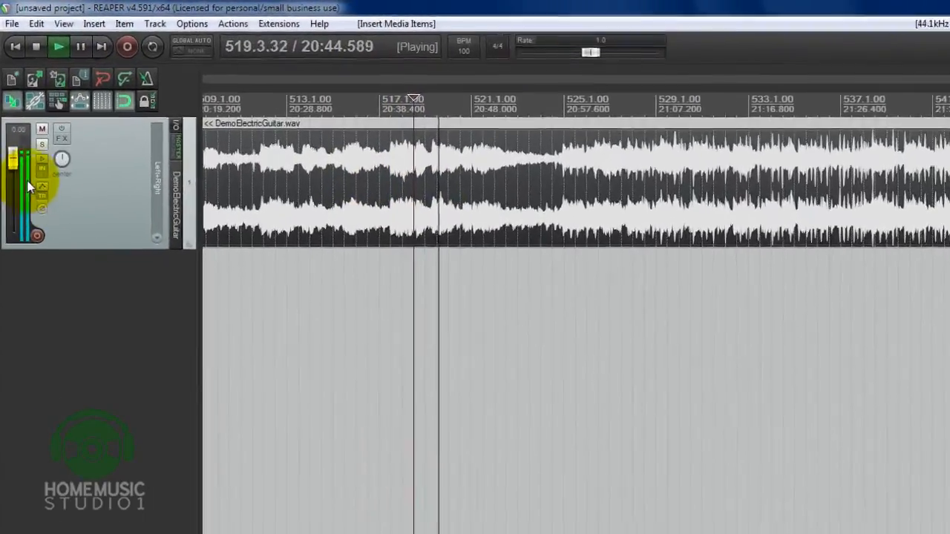